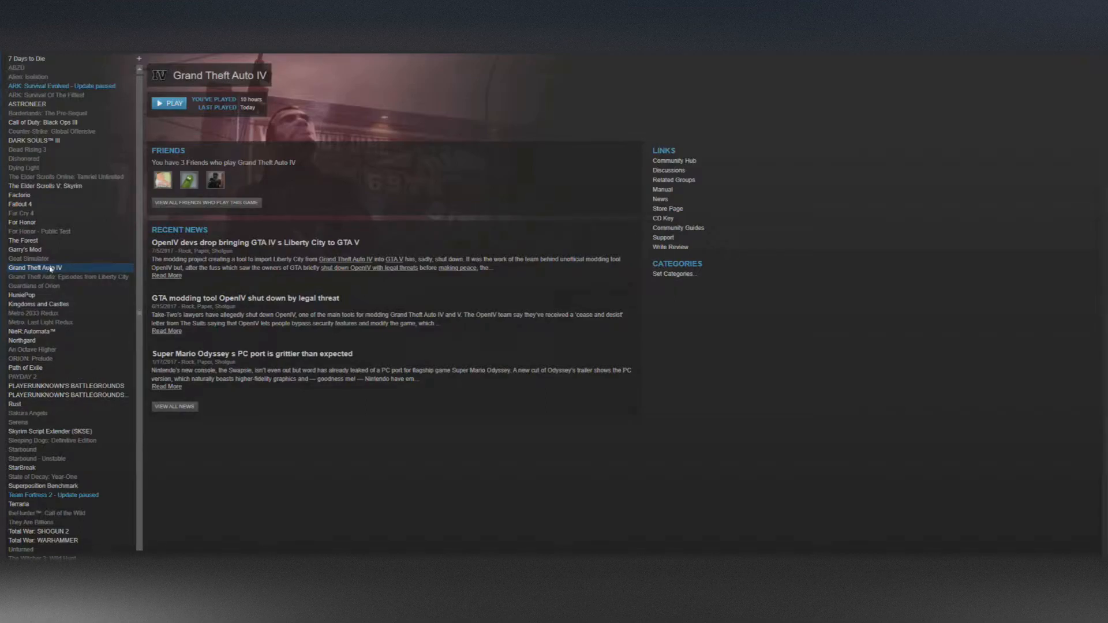
Bring up the context menu for Grand Theft Auto IV in the library list.
{"action": "right_click", "coordinate": [34, 268]}
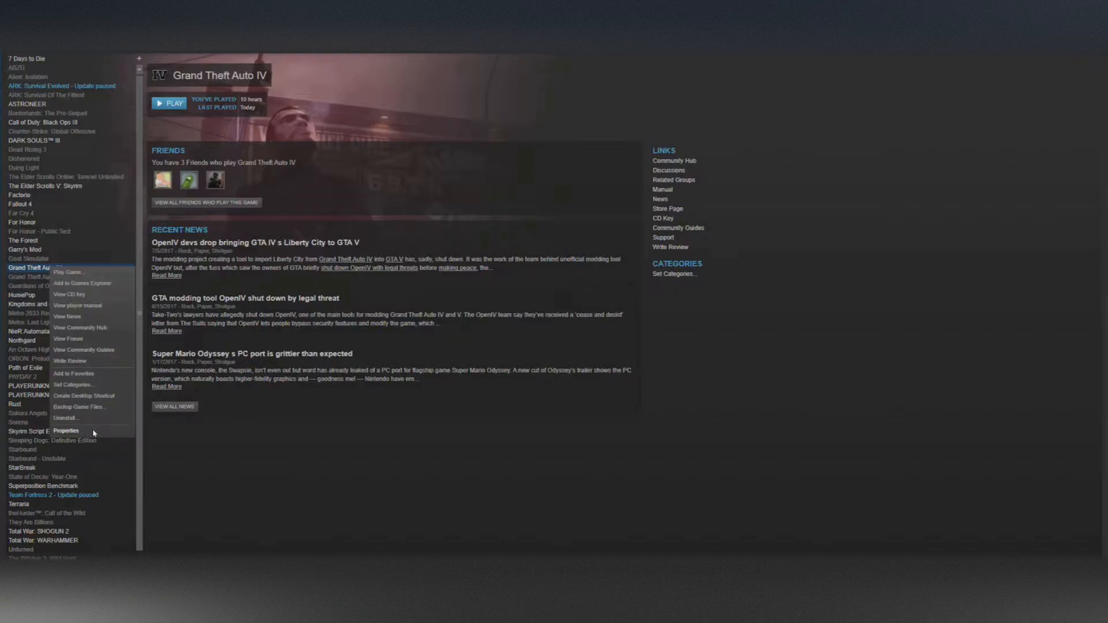
{"action": "mouse_move", "coordinate": [613, 303]}
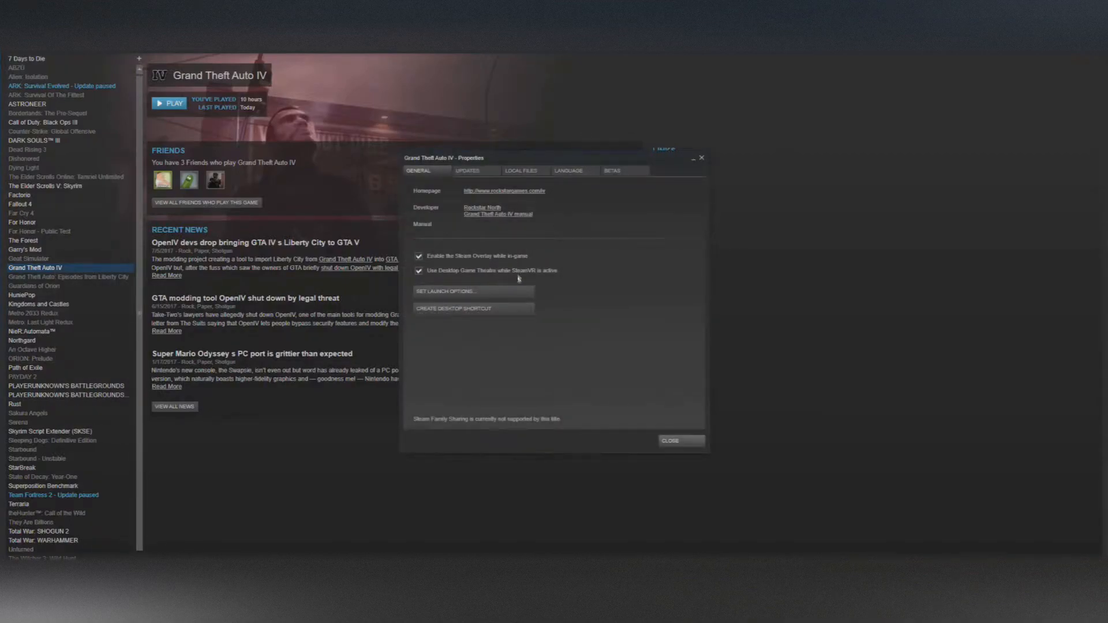
{"action": "mouse_move", "coordinate": [563, 236]}
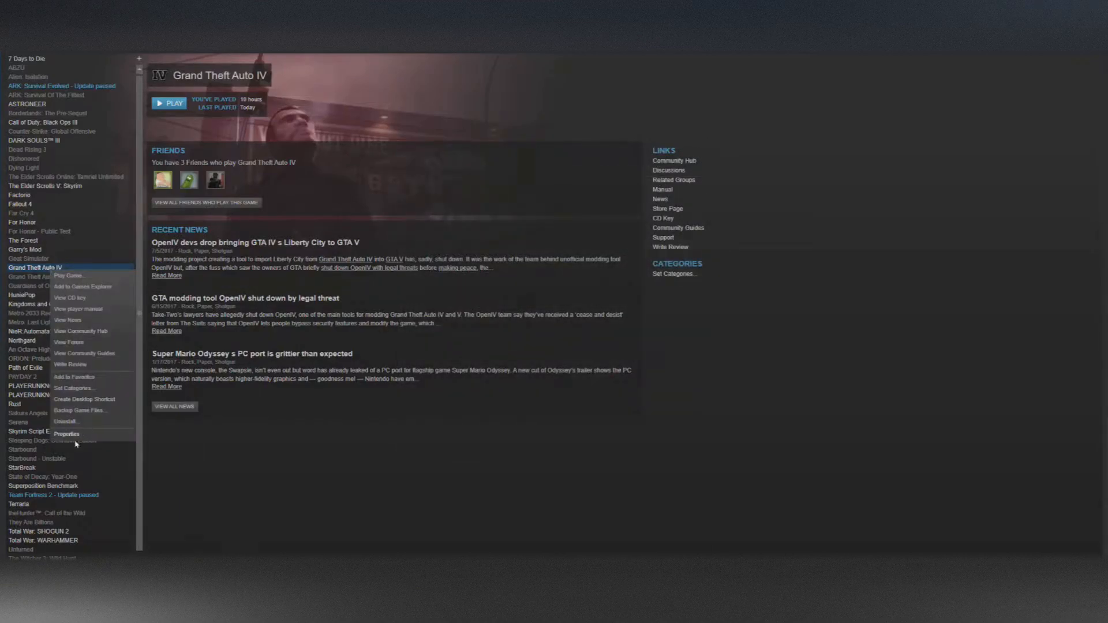
Enter launch options -nomemrestrict -norestrictions -availablevidmem 8000.0 in the game's Properties.
{"action": "left_click", "coordinate": [67, 434]}
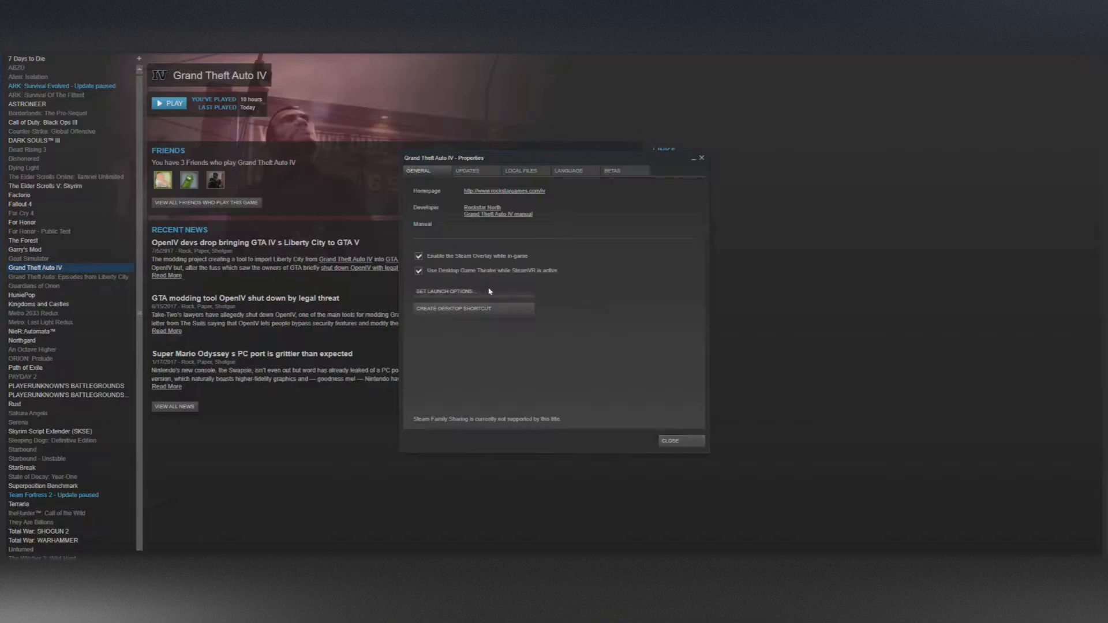
{"action": "left_click", "coordinate": [446, 291]}
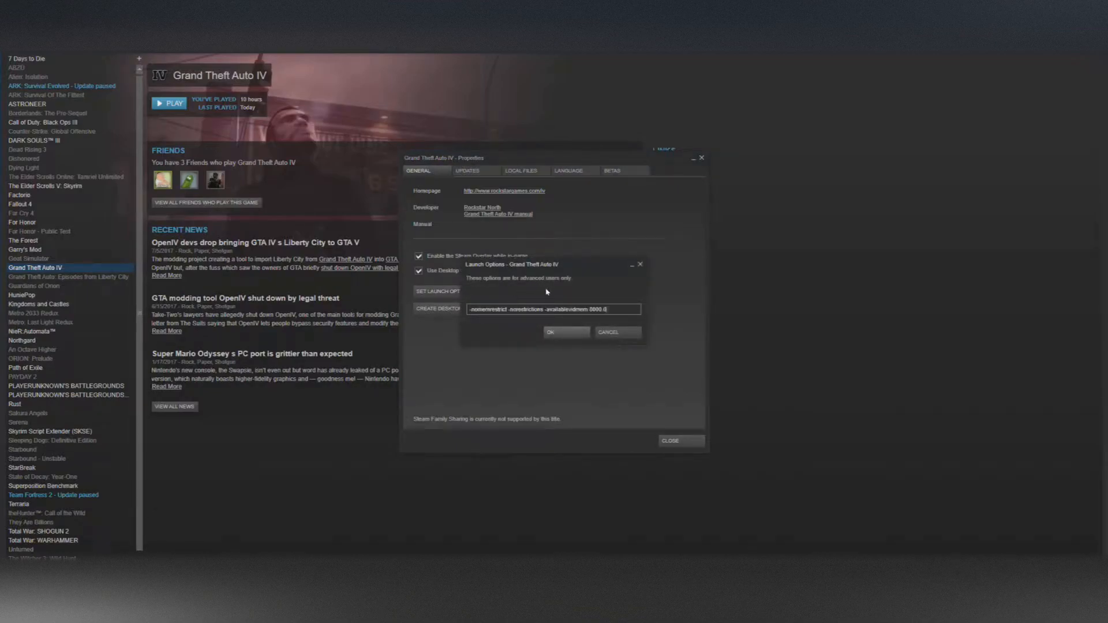
{"action": "mouse_move", "coordinate": [684, 334]}
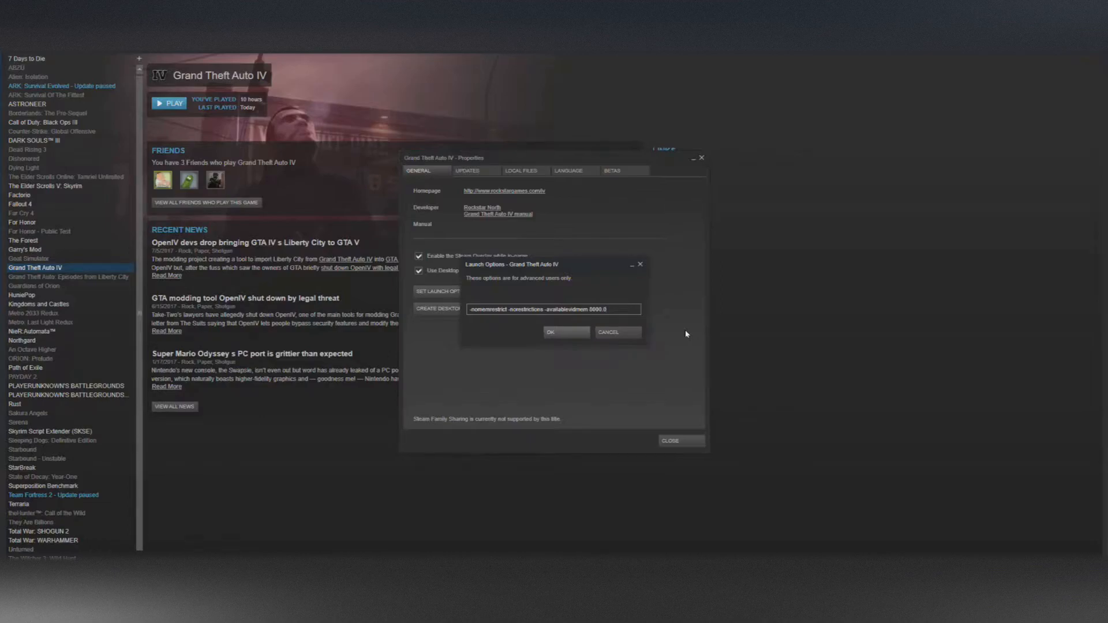
{"action": "mouse_move", "coordinate": [523, 329]}
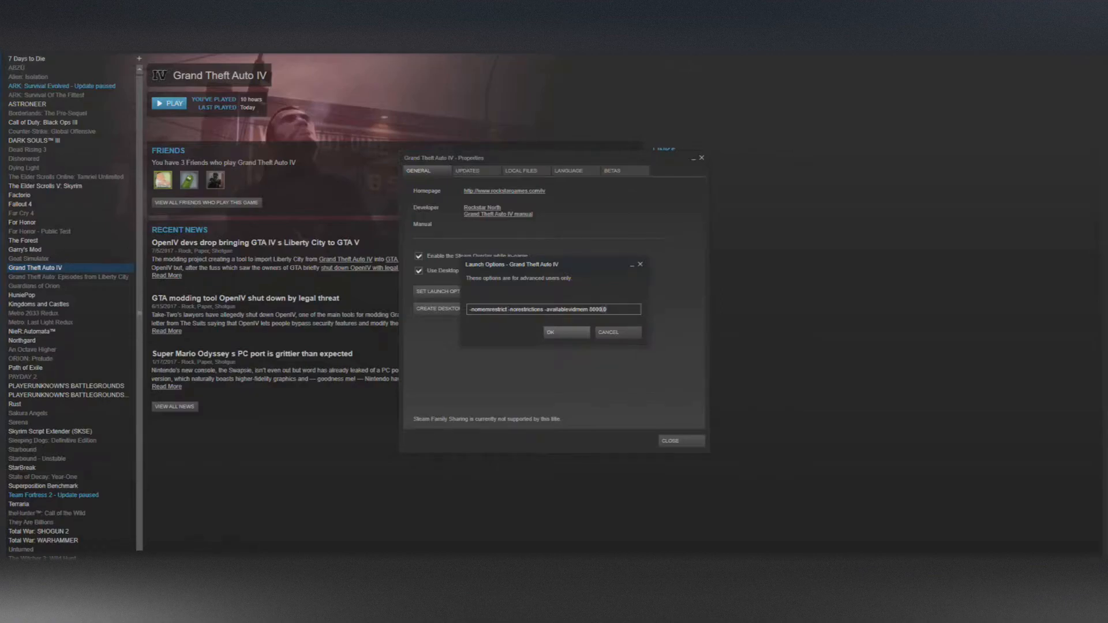
{"action": "double_click", "coordinate": [600, 309]}
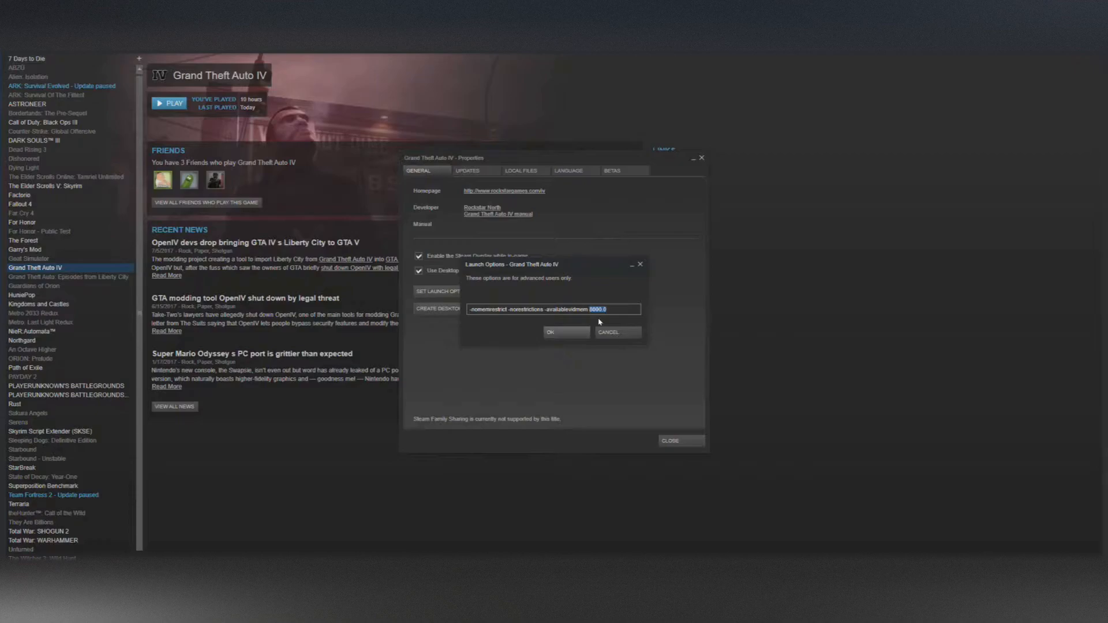
{"action": "mouse_move", "coordinate": [602, 270]}
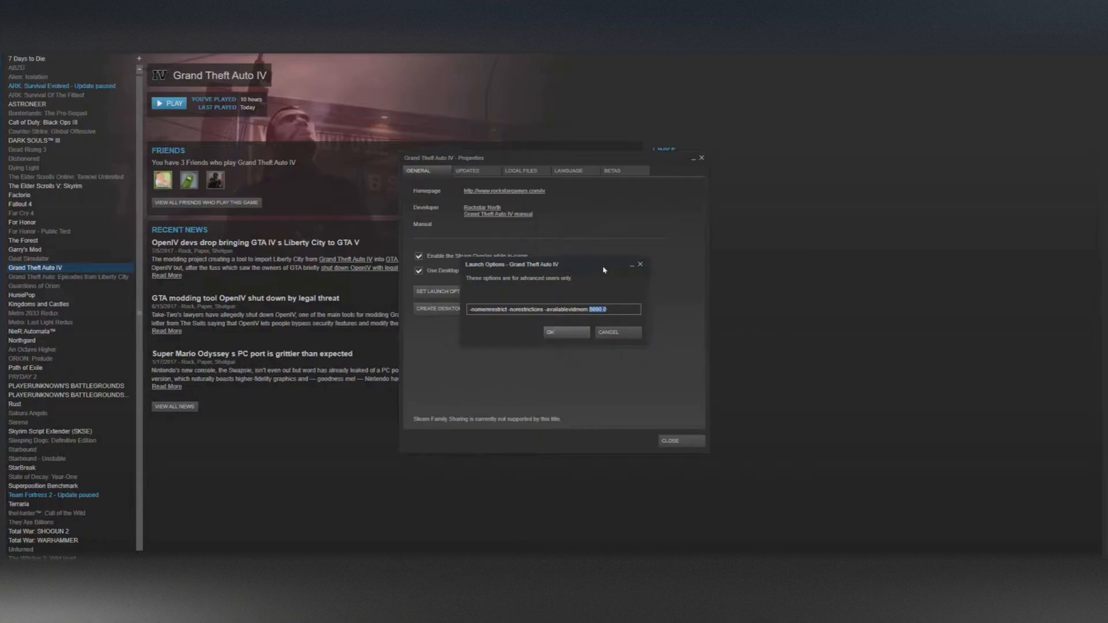
{"action": "mouse_move", "coordinate": [604, 270]}
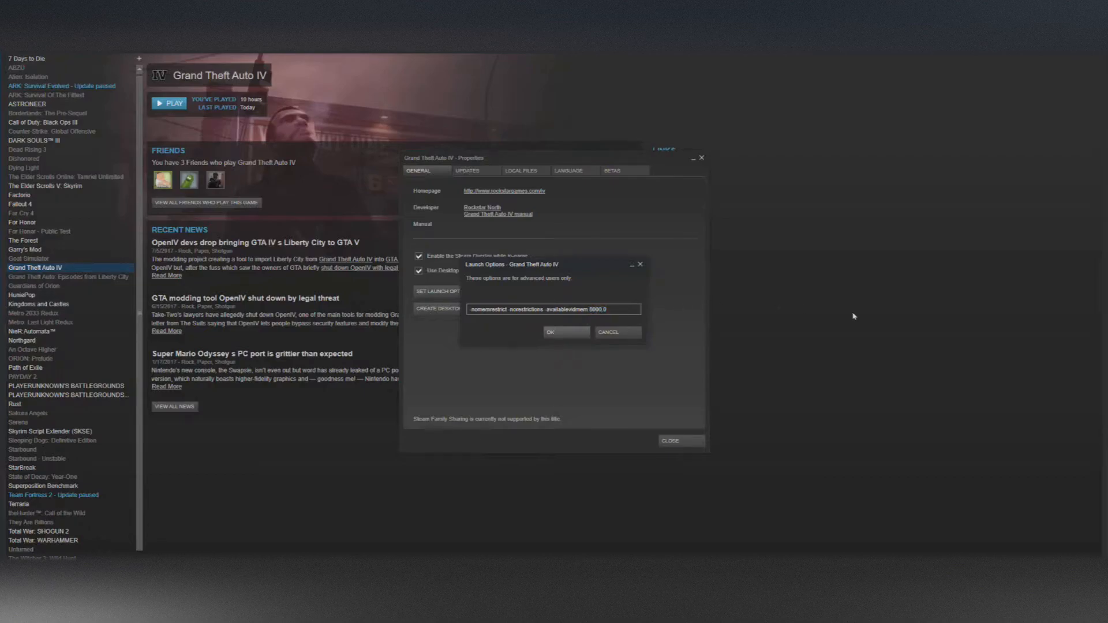
{"action": "mouse_move", "coordinate": [882, 344]}
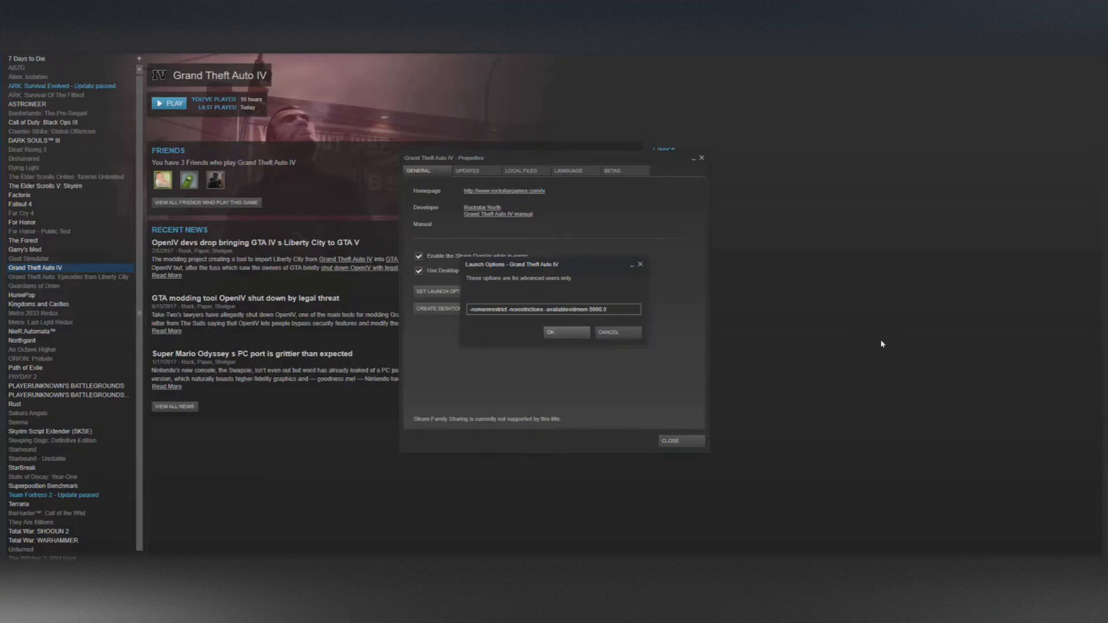
{"action": "mouse_move", "coordinate": [846, 433]}
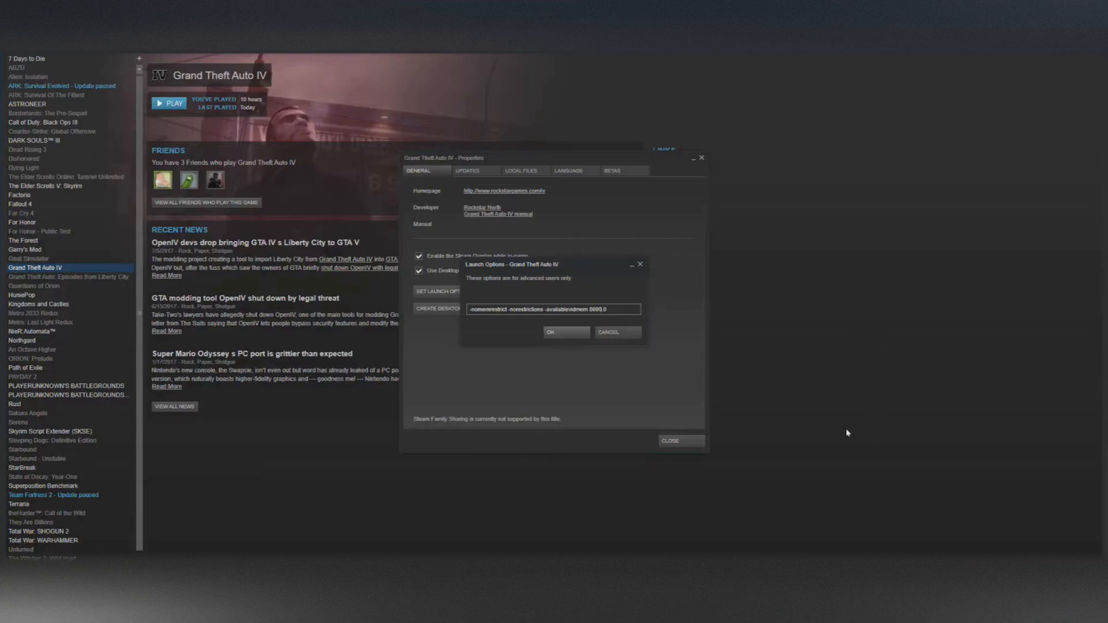
{"action": "mouse_move", "coordinate": [745, 449]}
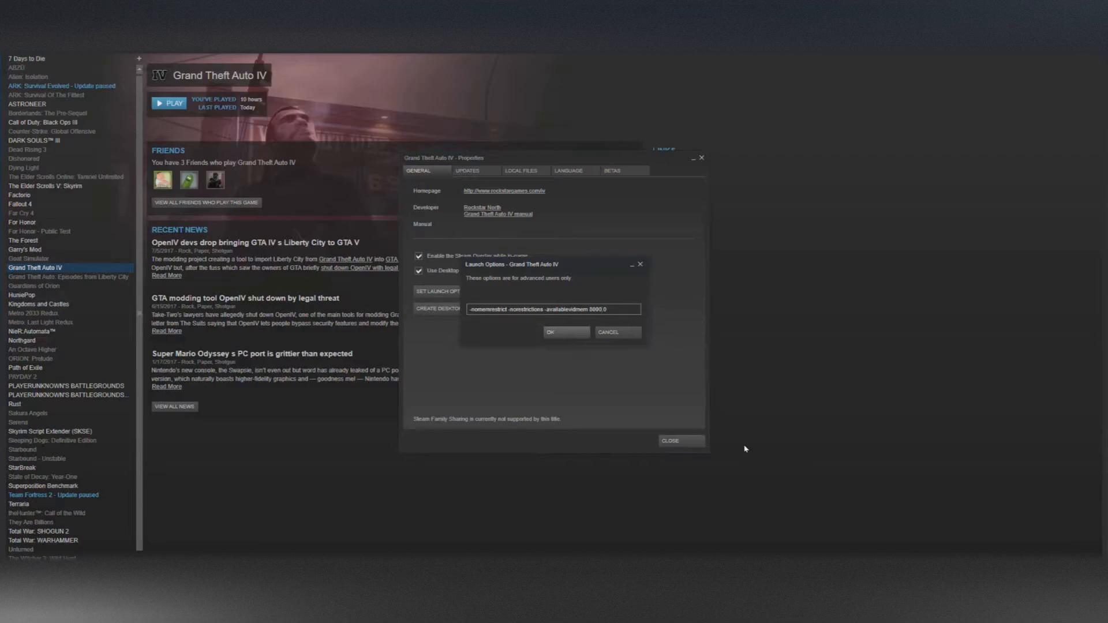
{"action": "mouse_move", "coordinate": [747, 439]}
{"action": "type", "text": "2"}
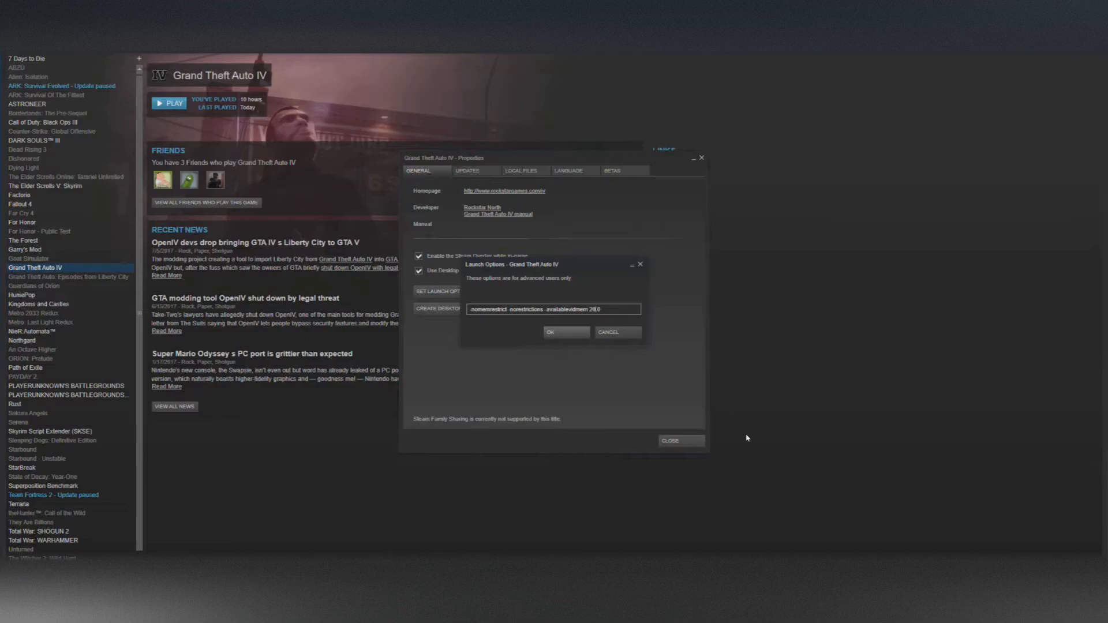
{"action": "type", "text": "800"}
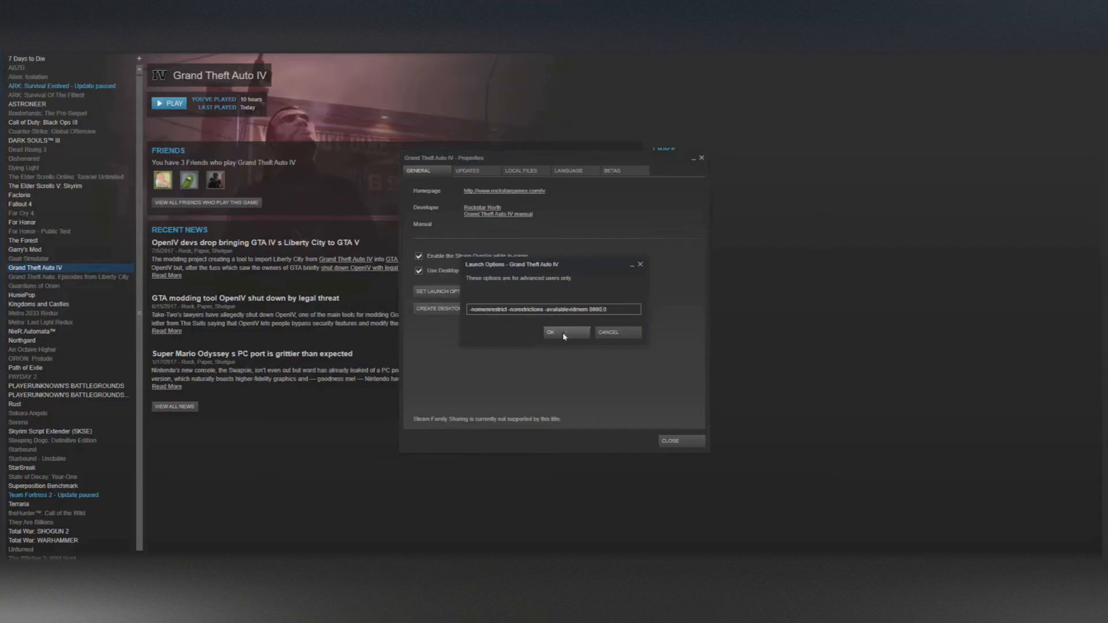
Confirm the launch options, play the game and continue past the Social Club prompt.
{"action": "left_click", "coordinate": [550, 333]}
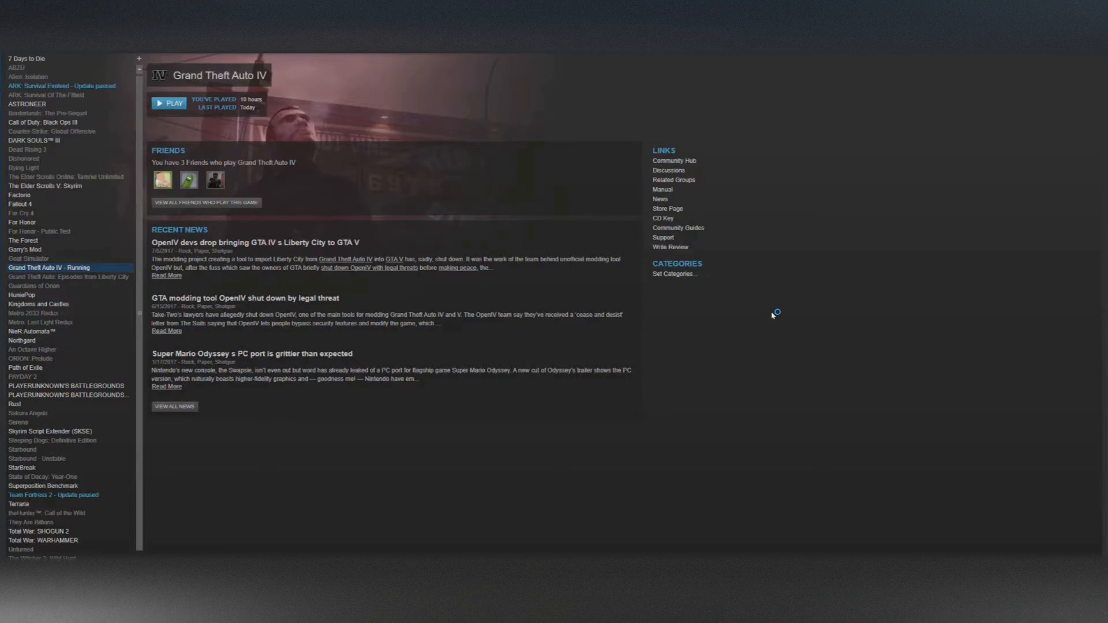
{"action": "left_click", "coordinate": [168, 103]}
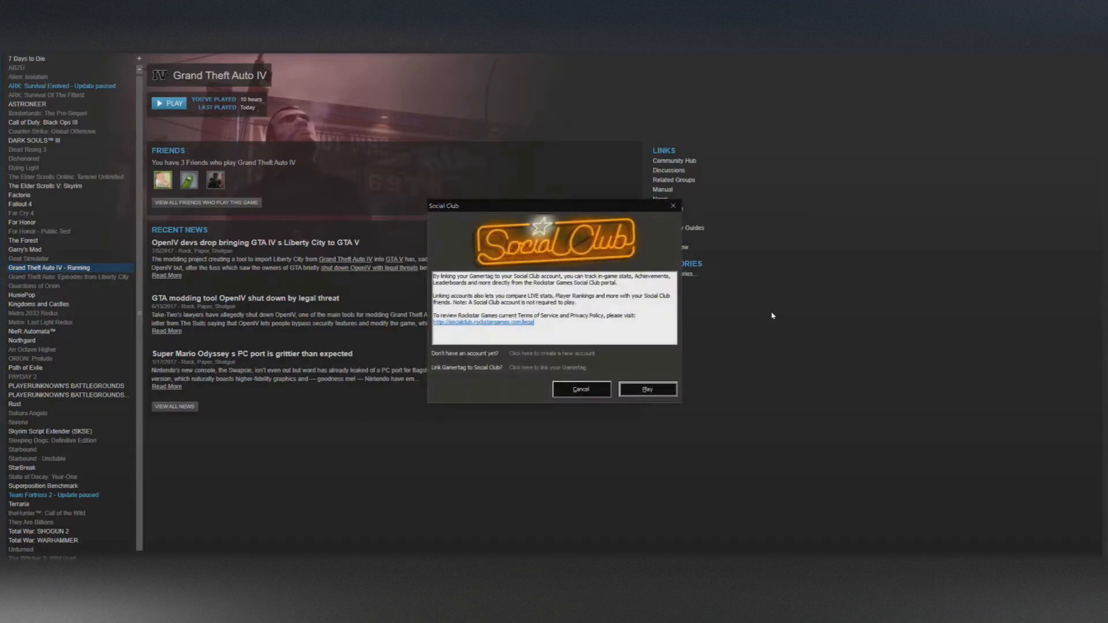
{"action": "left_click", "coordinate": [647, 389]}
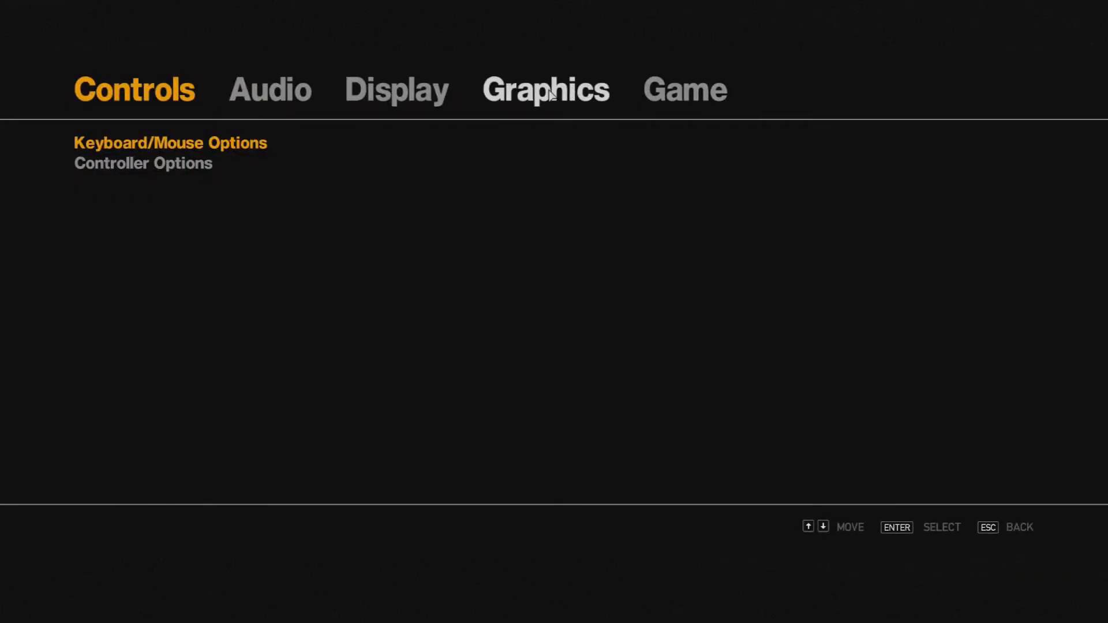
Review Graphics and Display settings showing 8000 MB resource usage at 3840x2160, then return to the title screen.
{"action": "left_click", "coordinate": [546, 88]}
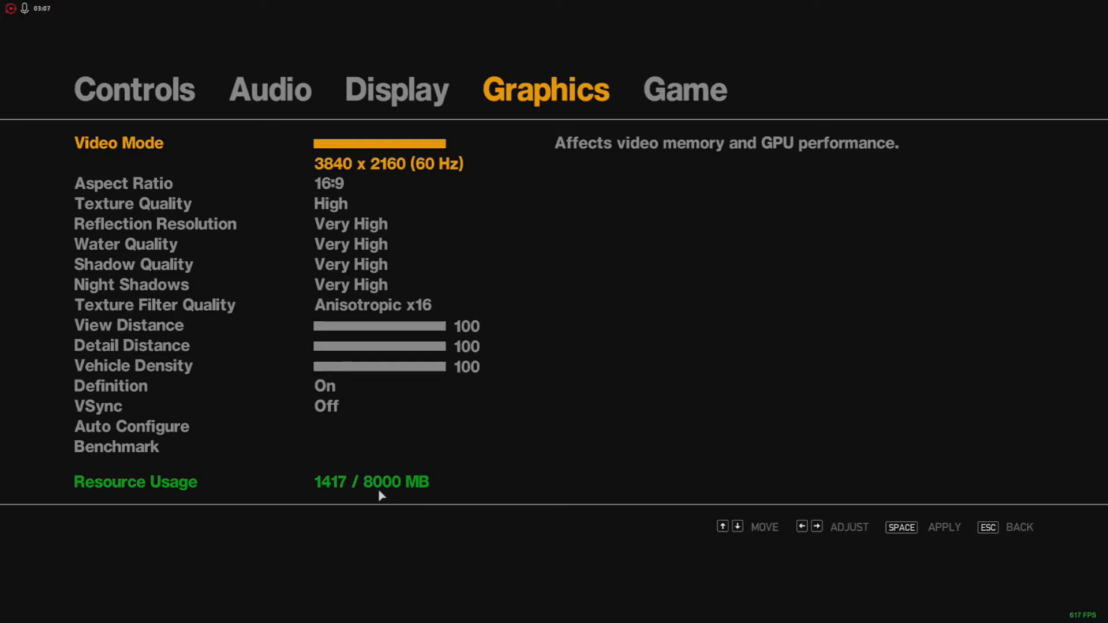
{"action": "mouse_move", "coordinate": [518, 442]}
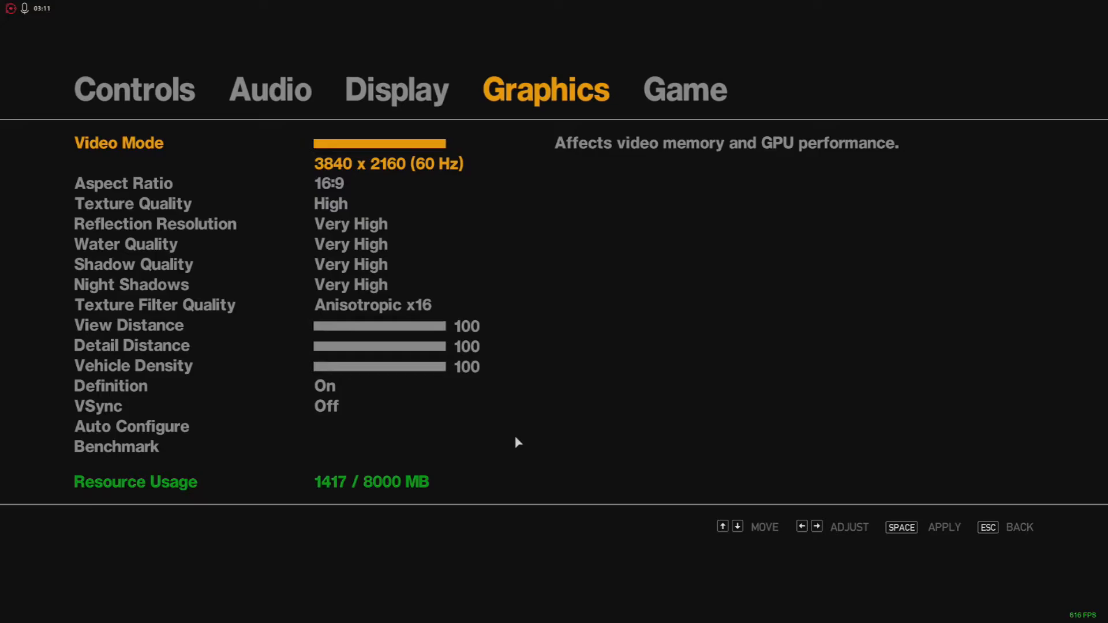
{"action": "mouse_move", "coordinate": [388, 493]}
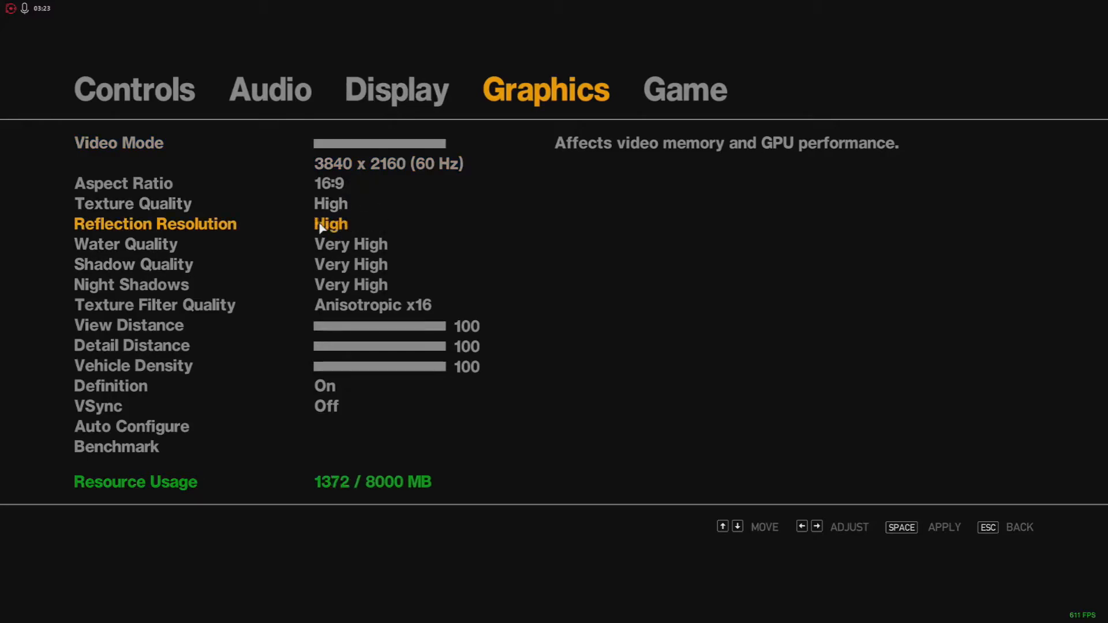
{"action": "left_click", "coordinate": [396, 89]}
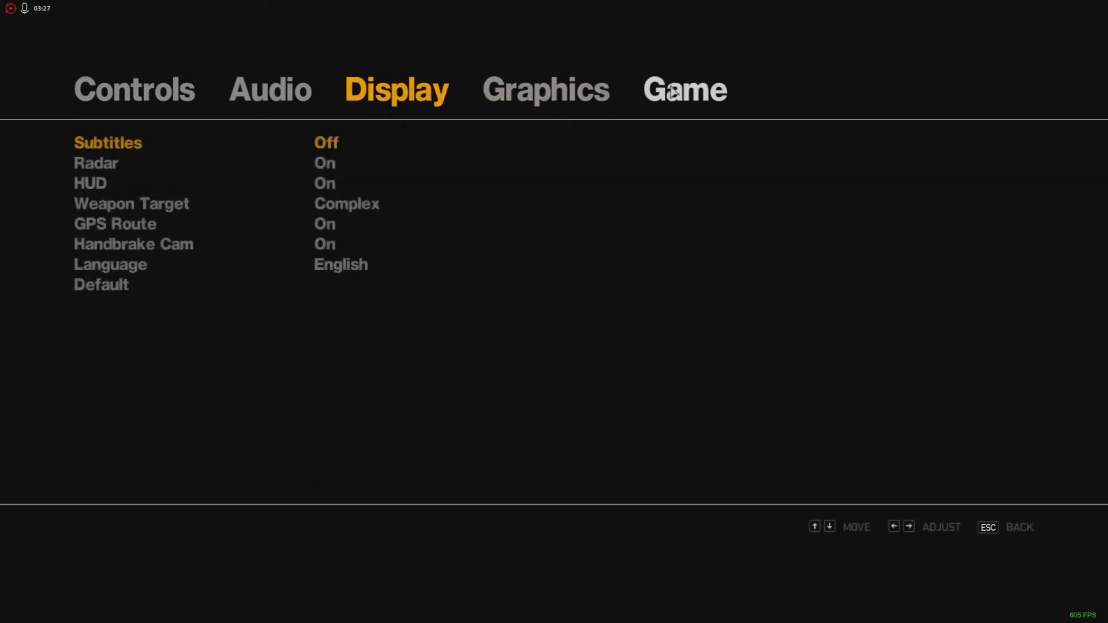
{"action": "left_click", "coordinate": [134, 90]}
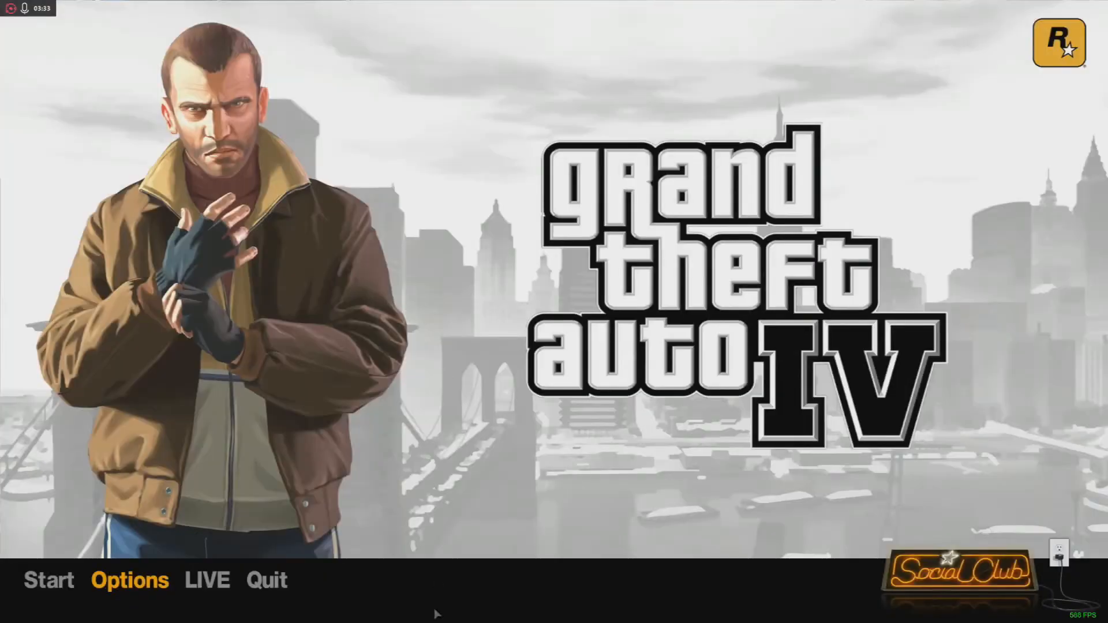
Start playing from the title screen and resume from the pause map at East Hook docks.
{"action": "left_click", "coordinate": [49, 581]}
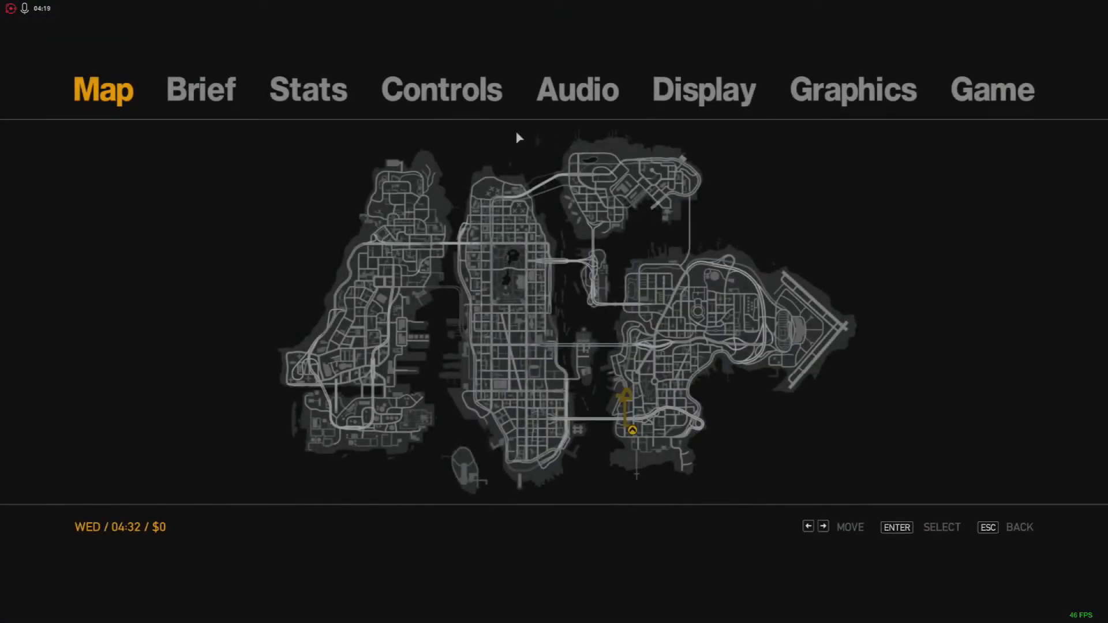
{"action": "left_click", "coordinate": [577, 89]}
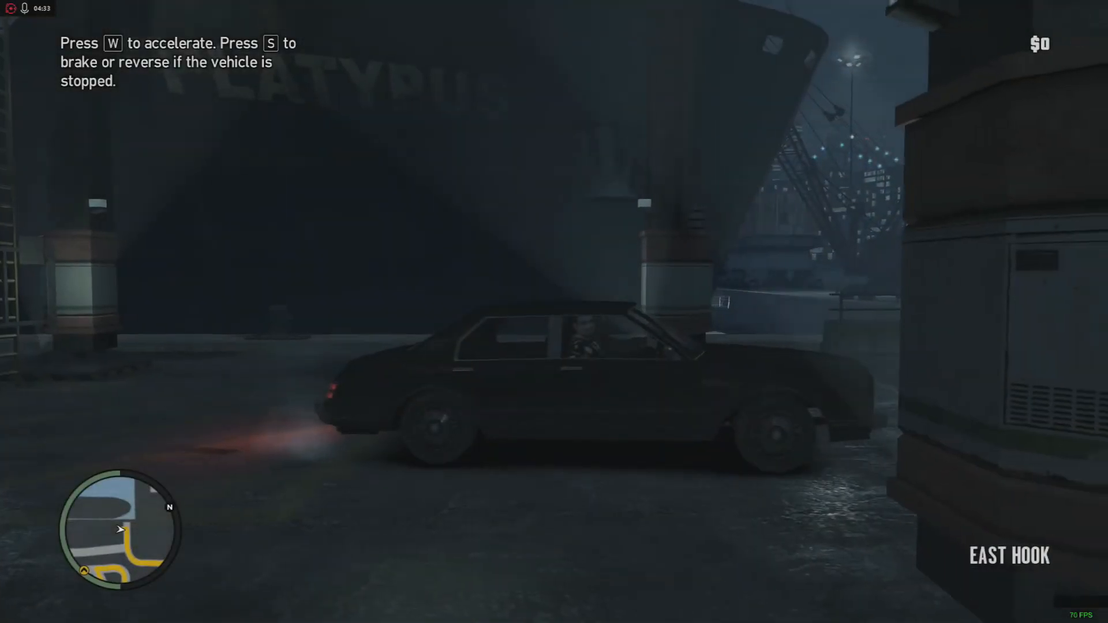
Drive the car from the docks along Mohanet Ave, across the bridge and onto Chive St.
{"action": "key", "text": "w"}
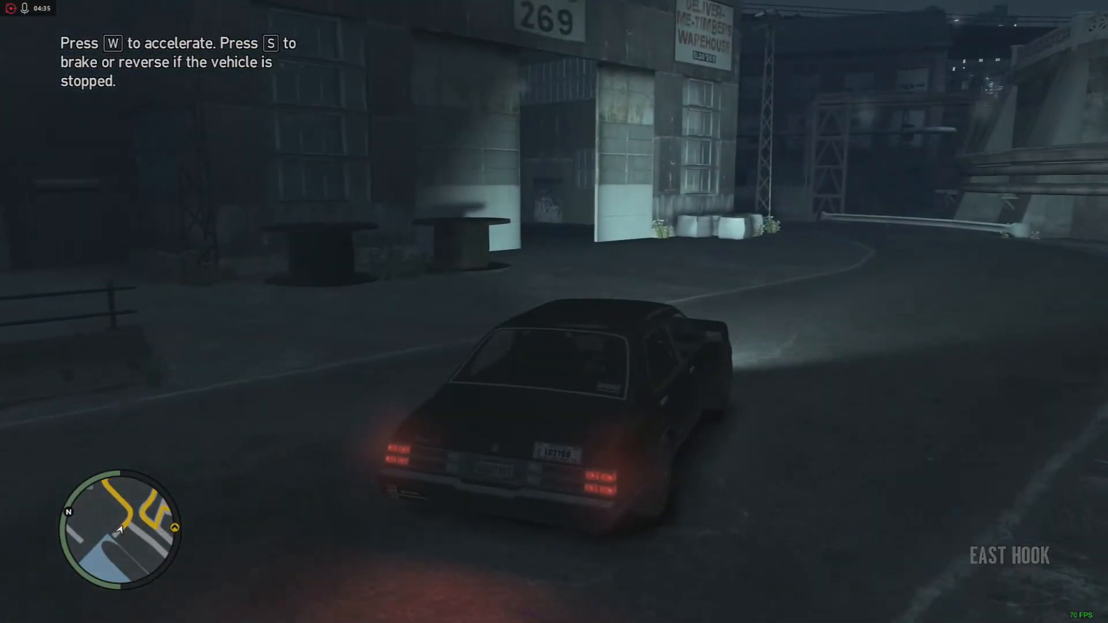
{"action": "key", "text": "w"}
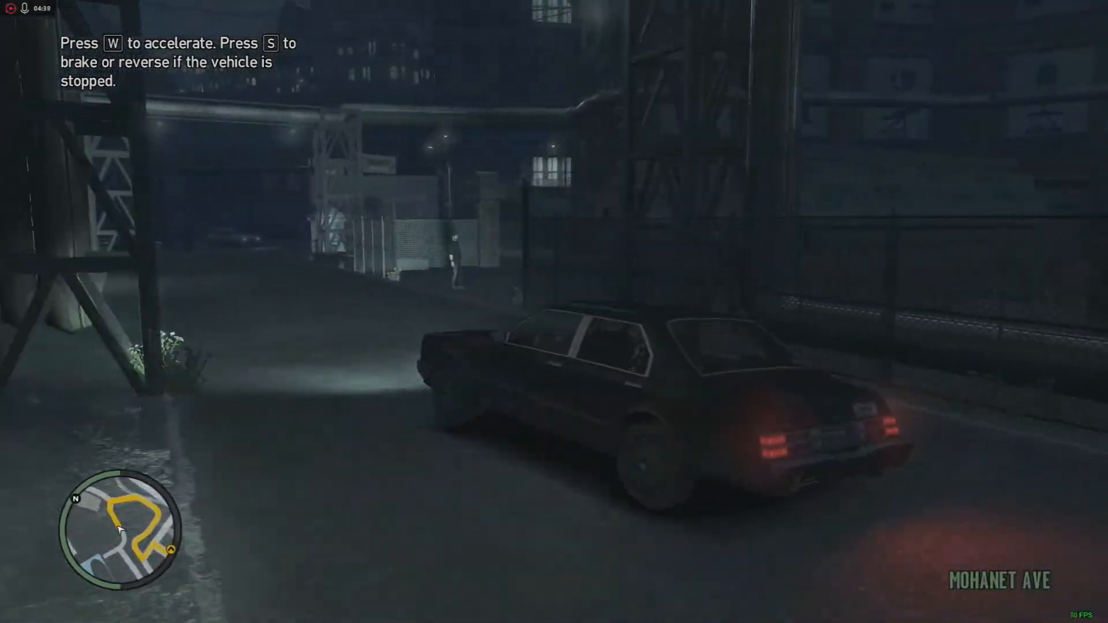
{"action": "key", "text": "w"}
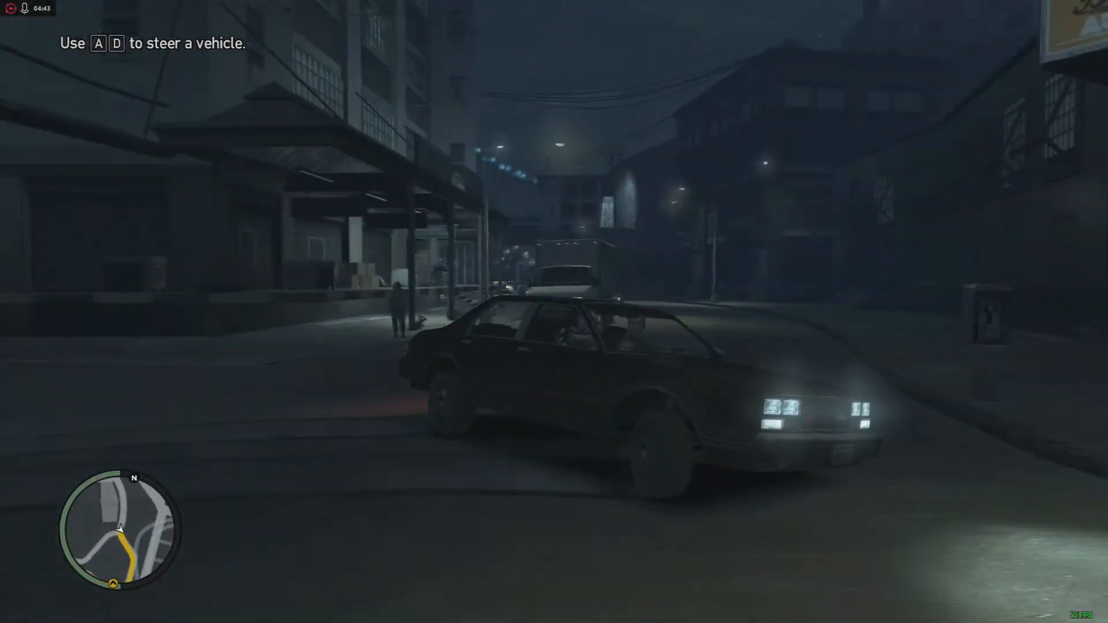
{"action": "key", "text": "w"}
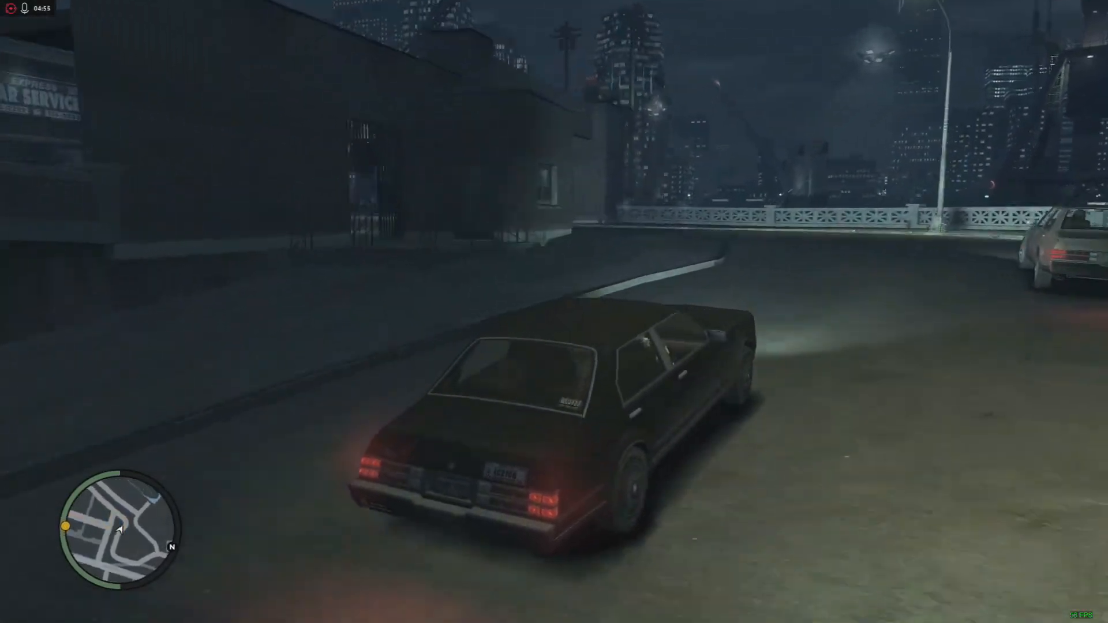
{"action": "key", "text": "w"}
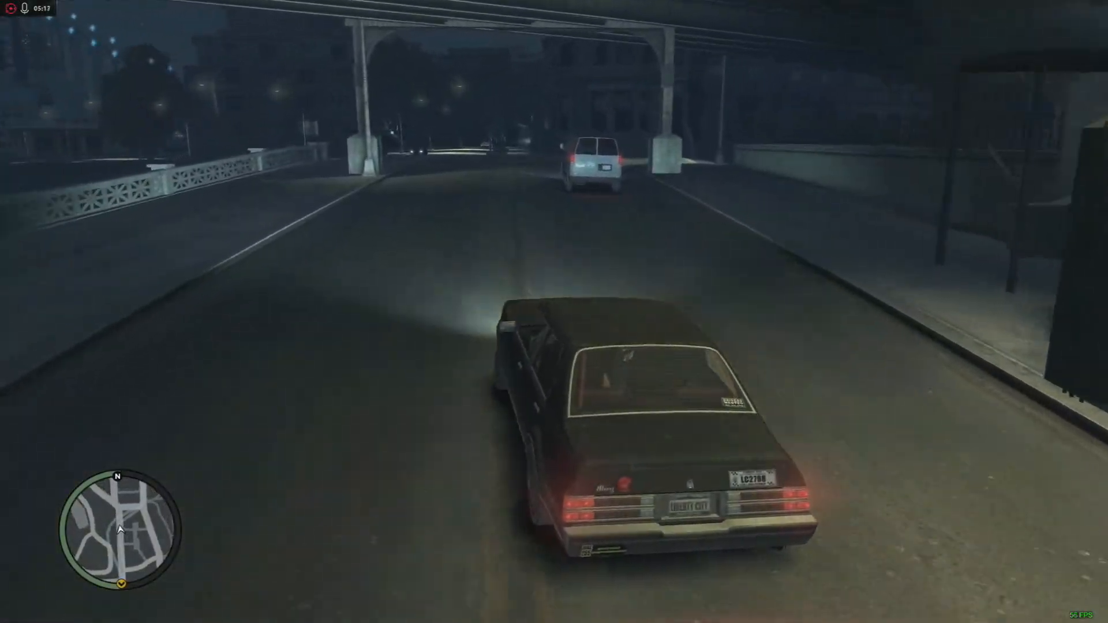
{"action": "key", "text": "w"}
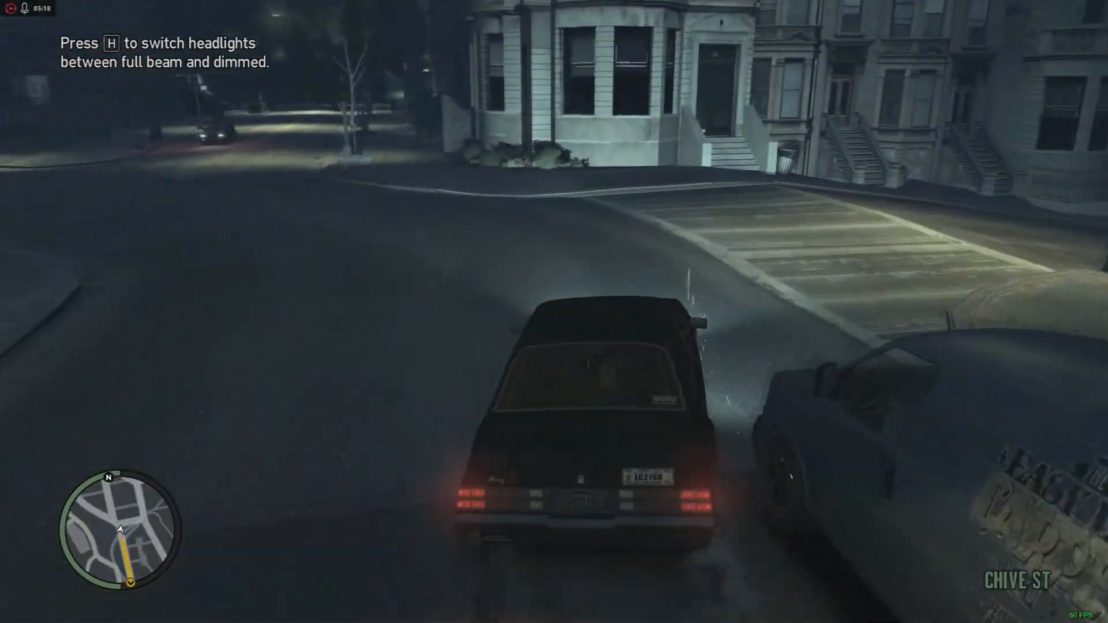